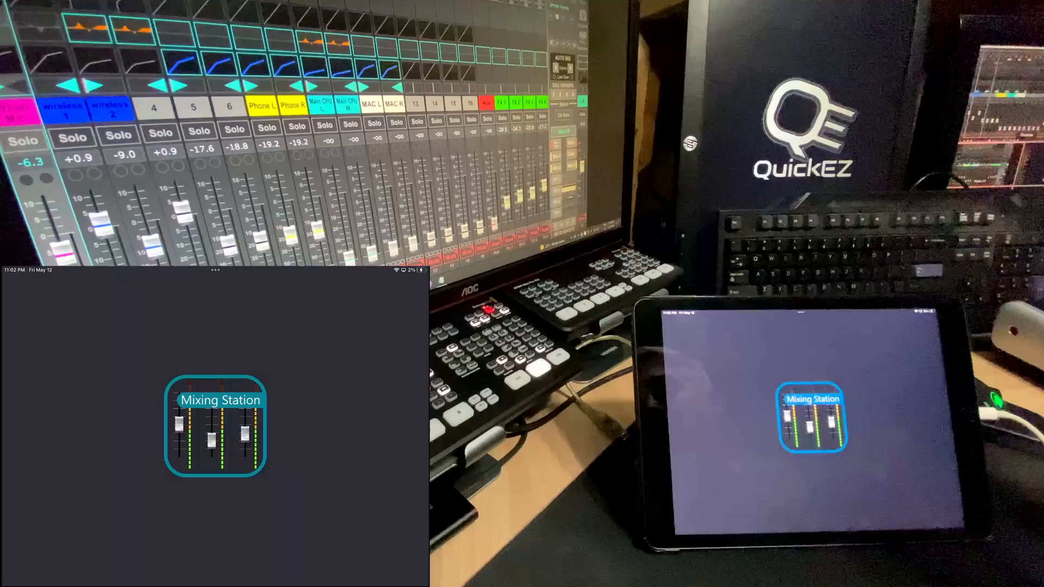
# - Launch Mixing Station and choose the Music Tribe X/M AIR console to show its connection panel
pyautogui.click(215, 426)
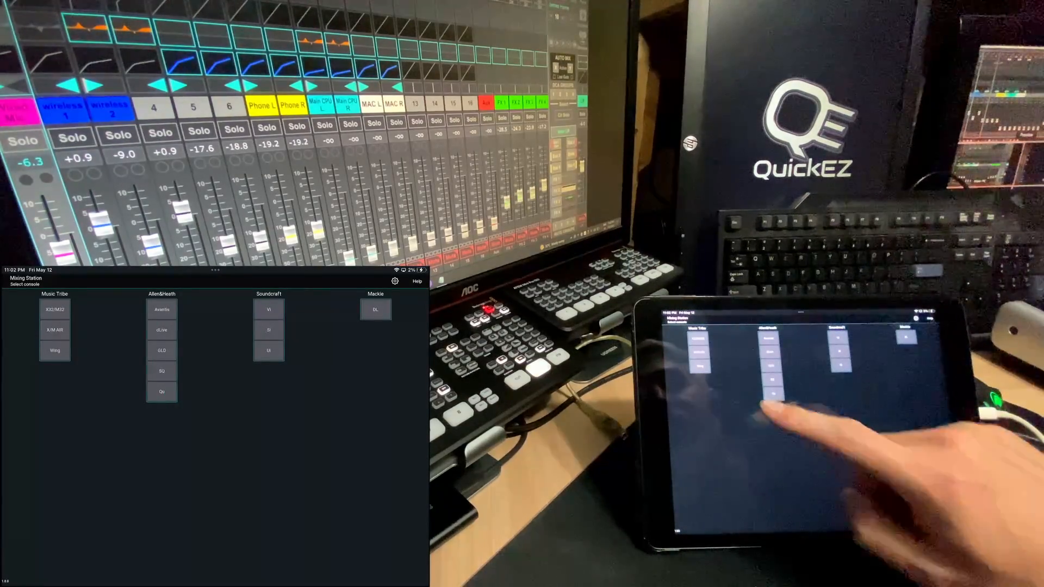
pyautogui.click(54, 329)
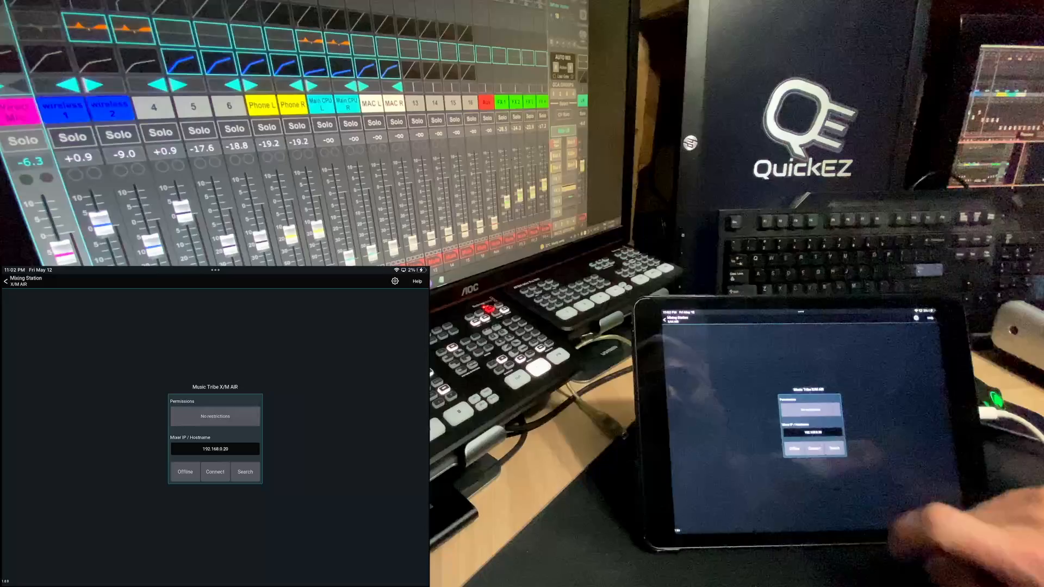
pyautogui.click(215, 471)
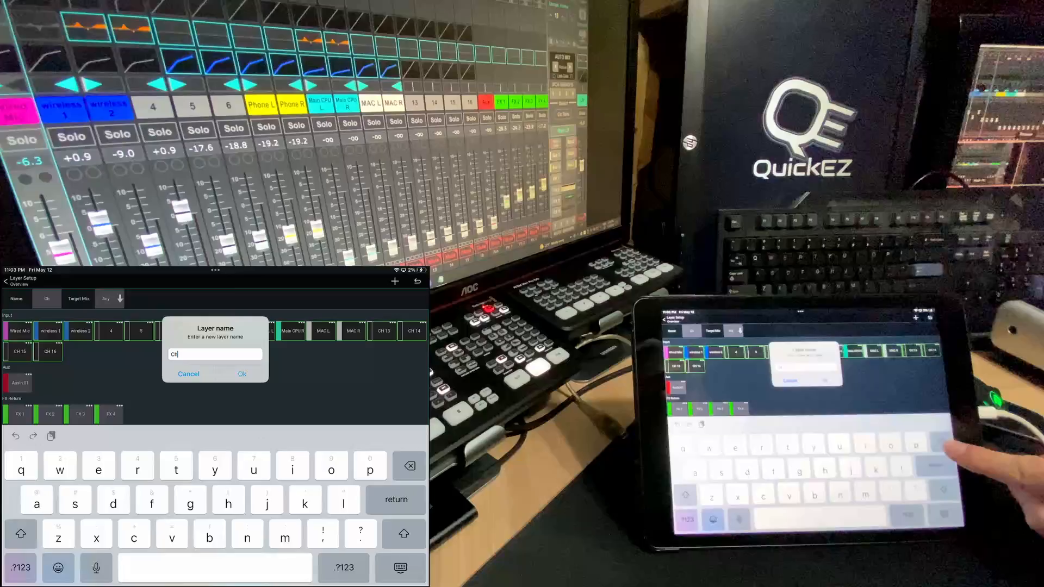
# - Replace the old layer name with 'fun t' and confirm it
pyautogui.press('backspace')
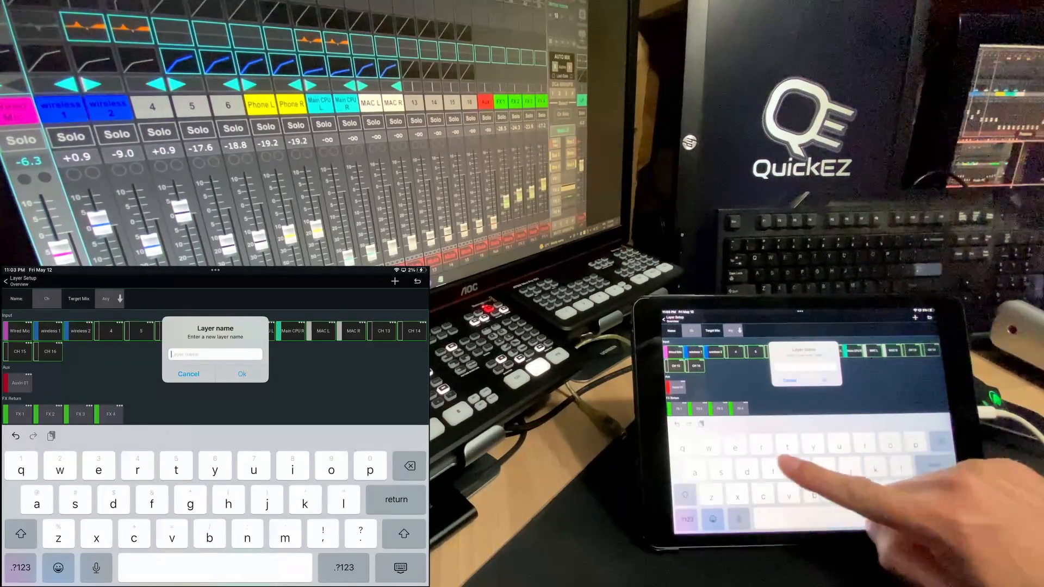
pyautogui.write('fun t')
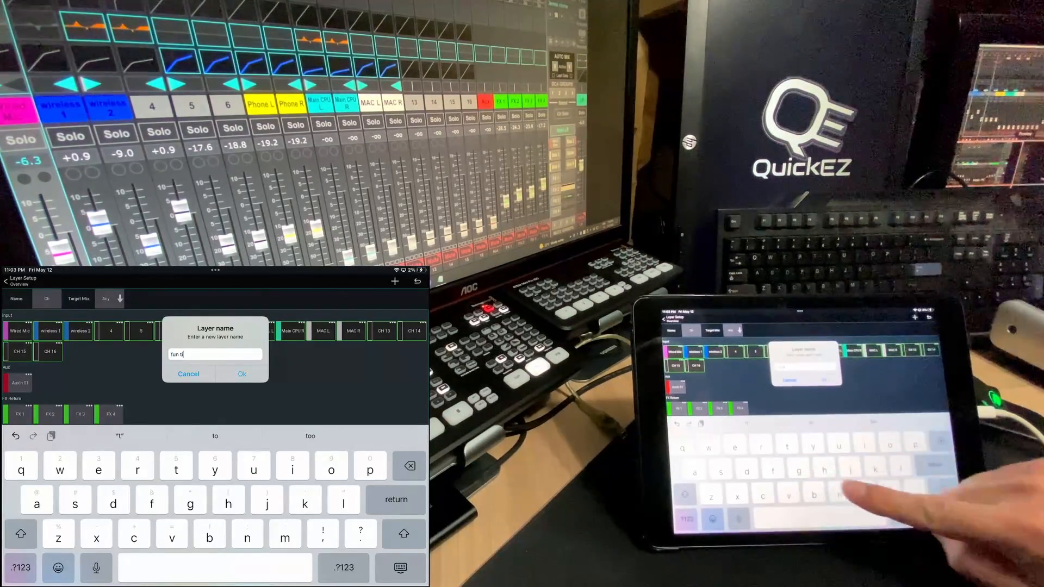
pyautogui.click(241, 373)
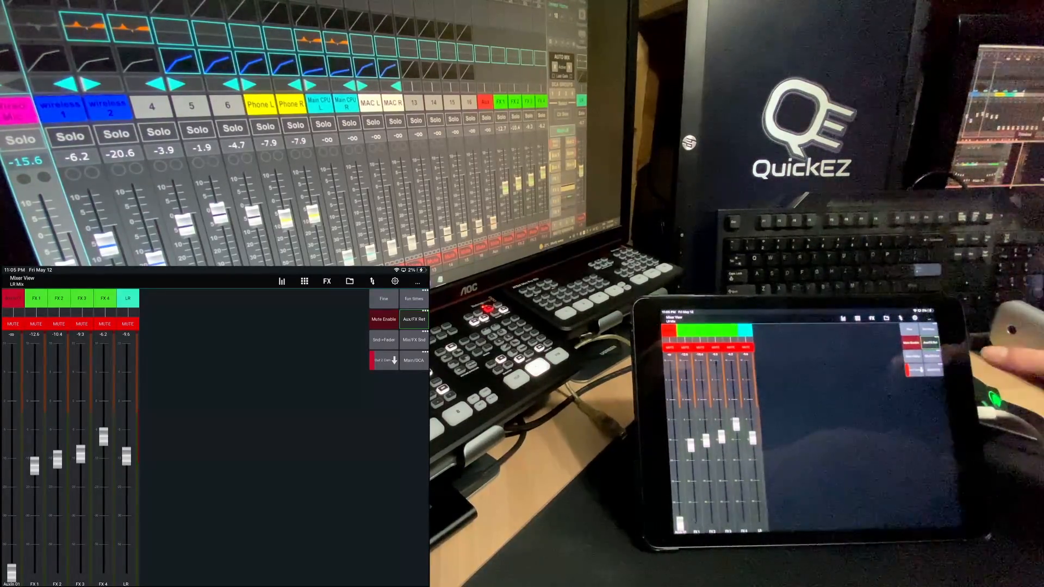
# - Show the Save/Load settings listing the saved 'default' layout entry
pyautogui.click(393, 280)
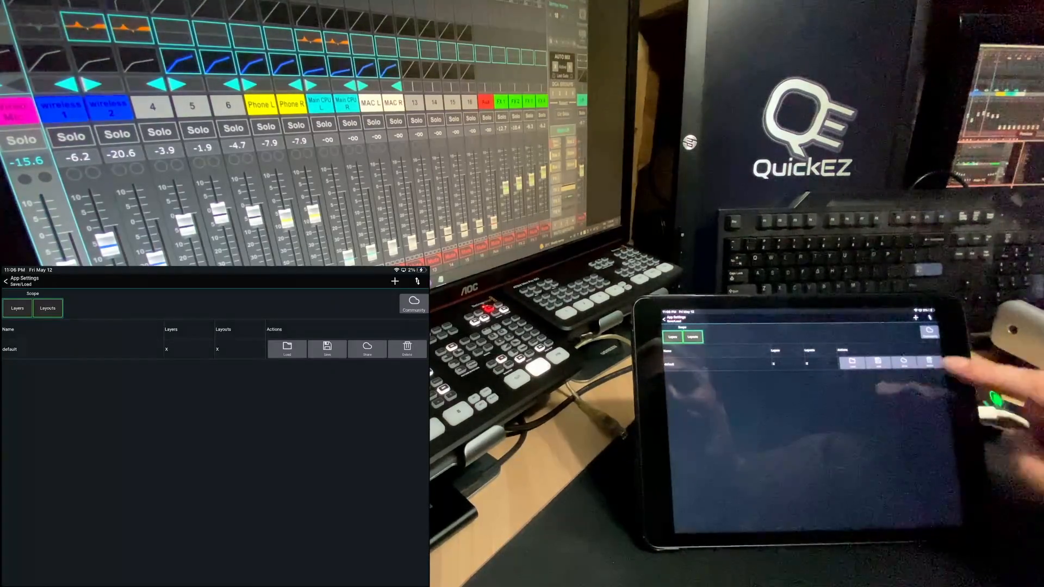
# - Save the current layout under the name 'fun times'
pyautogui.click(327, 348)
pyautogui.write('fun times')
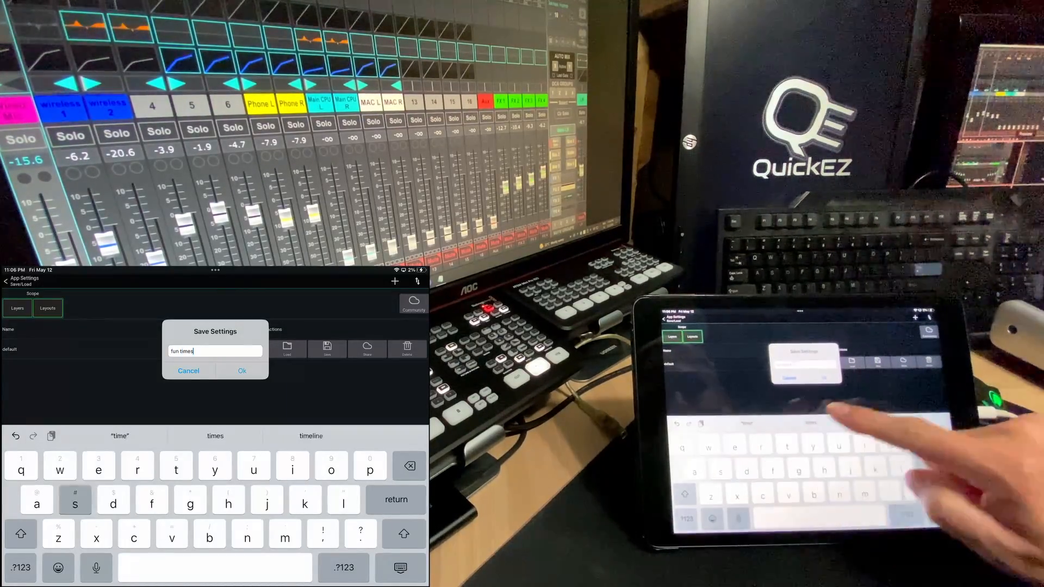
pyautogui.click(241, 371)
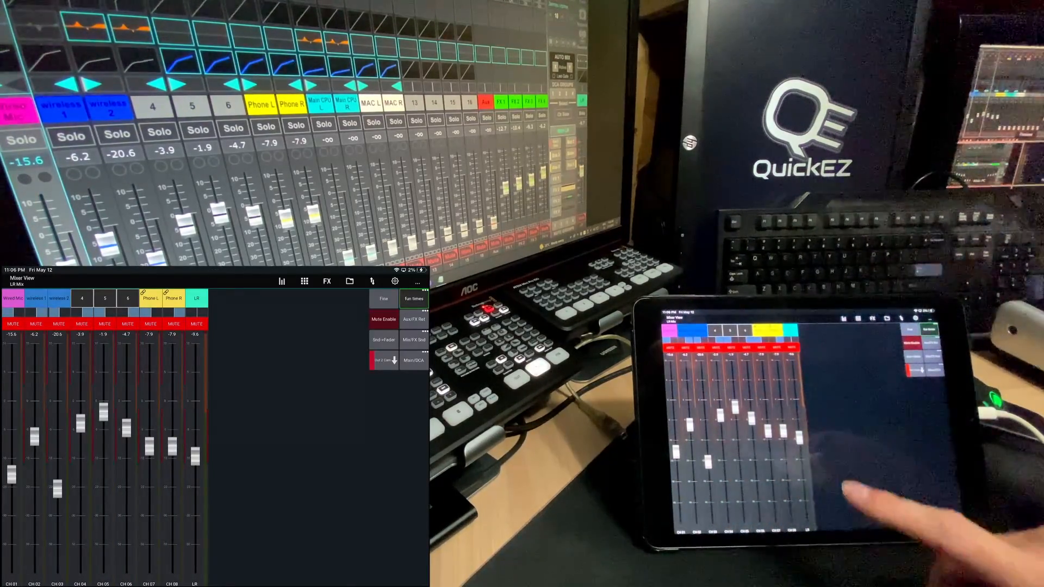
# - Load the 'default' layout to restore the 16-channel mixer view
pyautogui.click(395, 281)
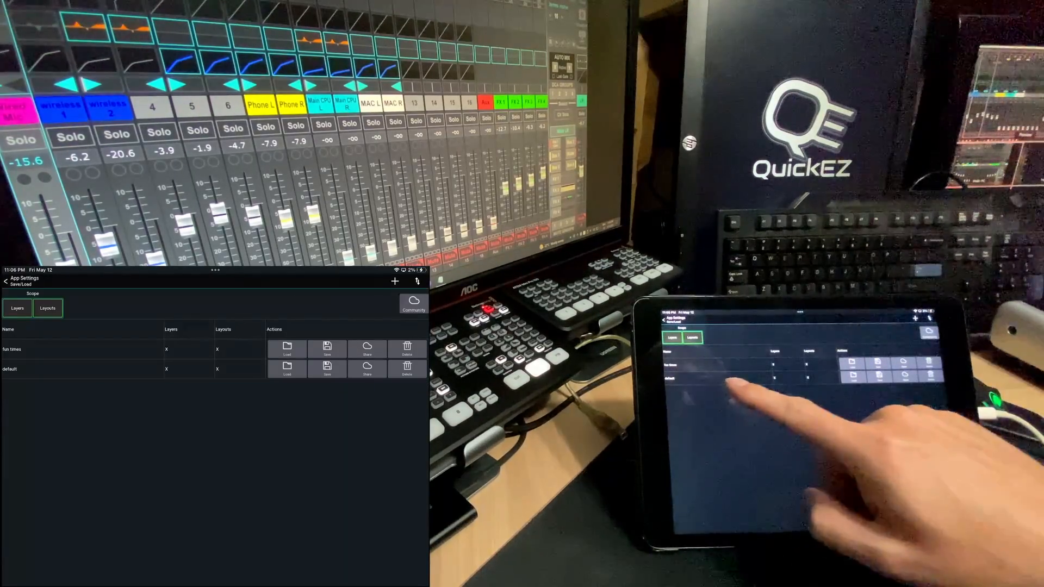
pyautogui.click(287, 370)
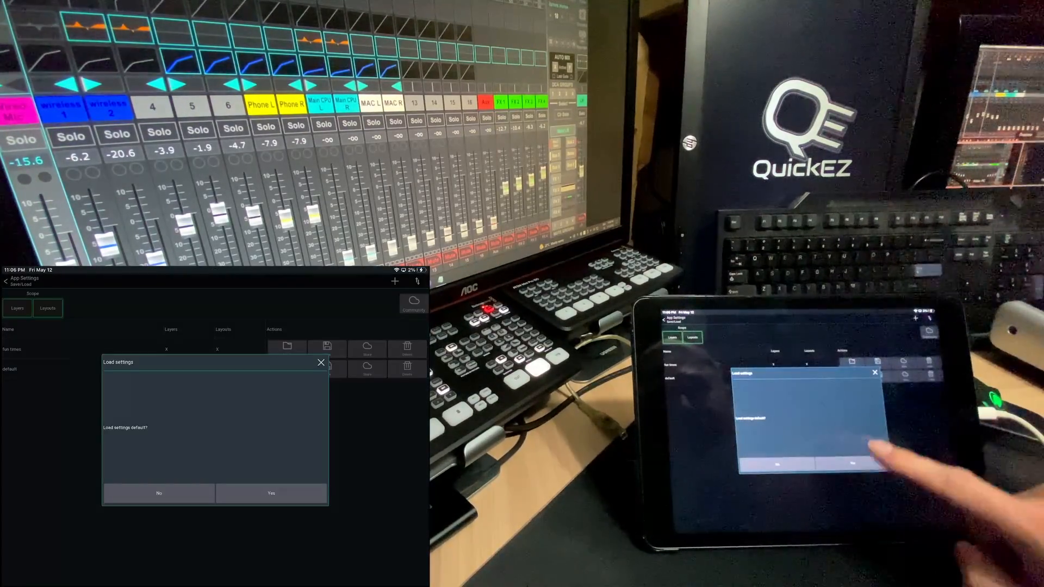
pyautogui.click(875, 371)
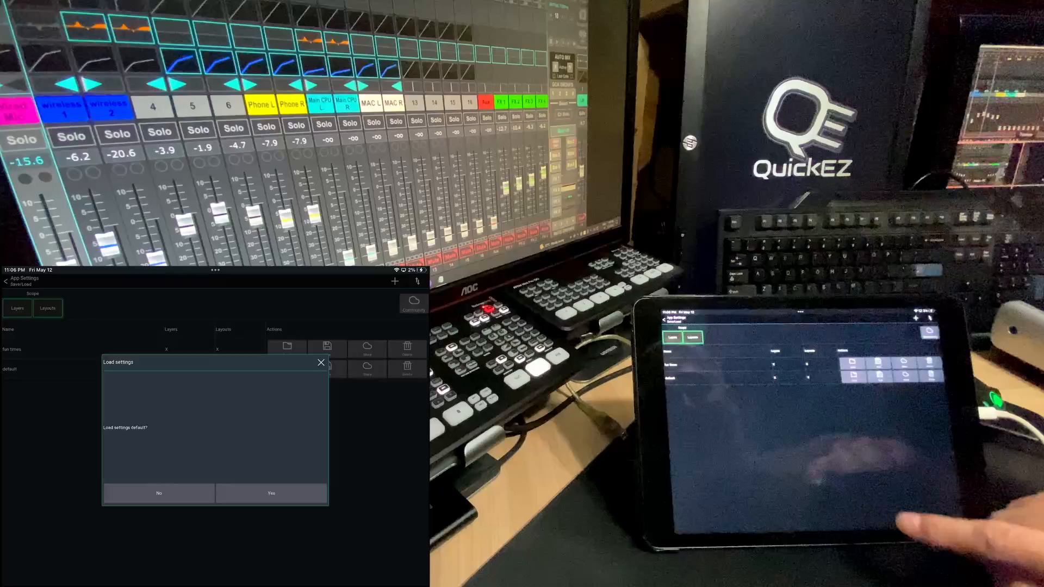
pyautogui.click(271, 493)
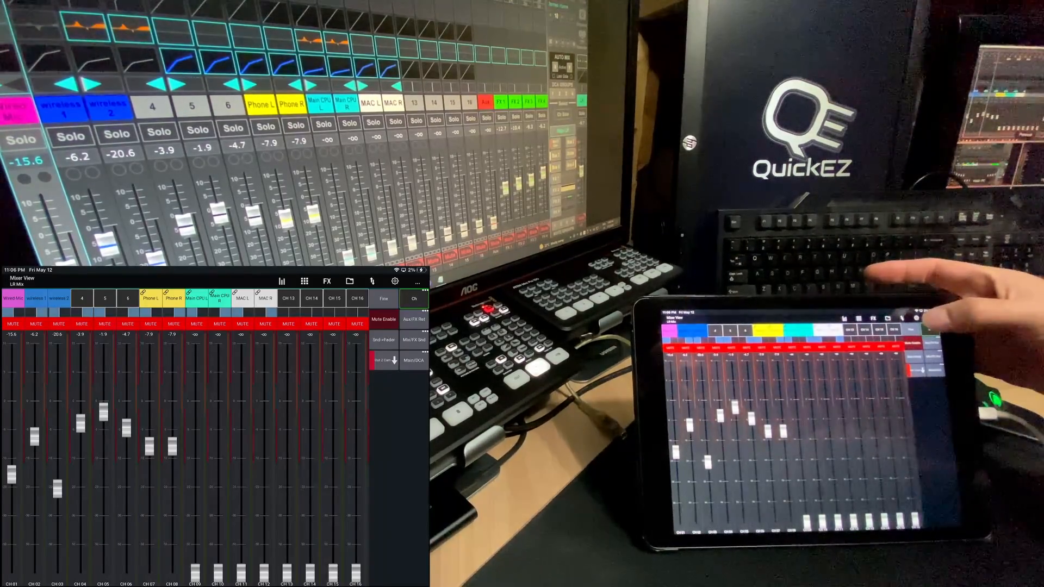
# - Bring up the App Setup General settings
pyautogui.click(393, 281)
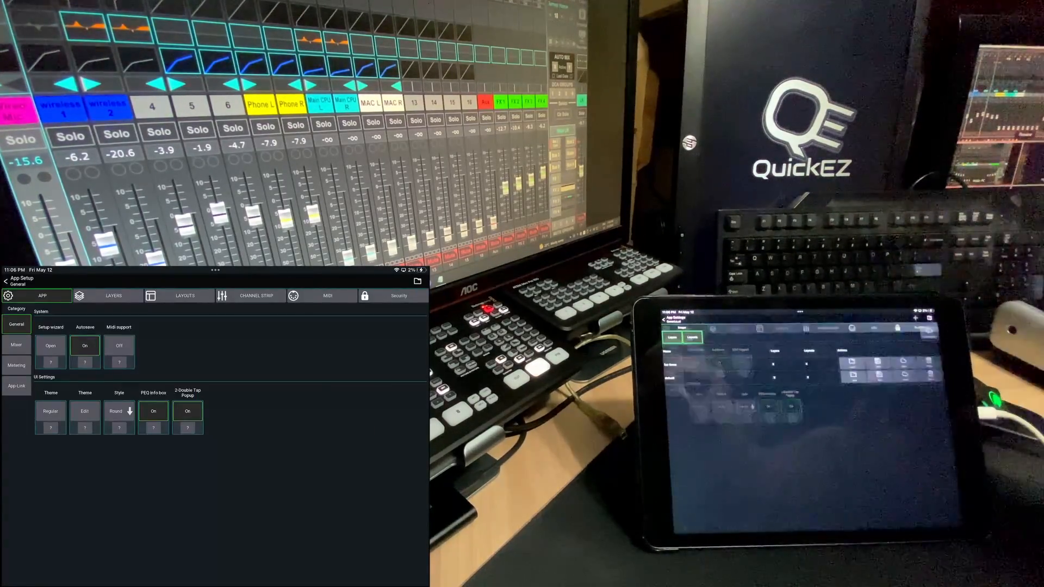